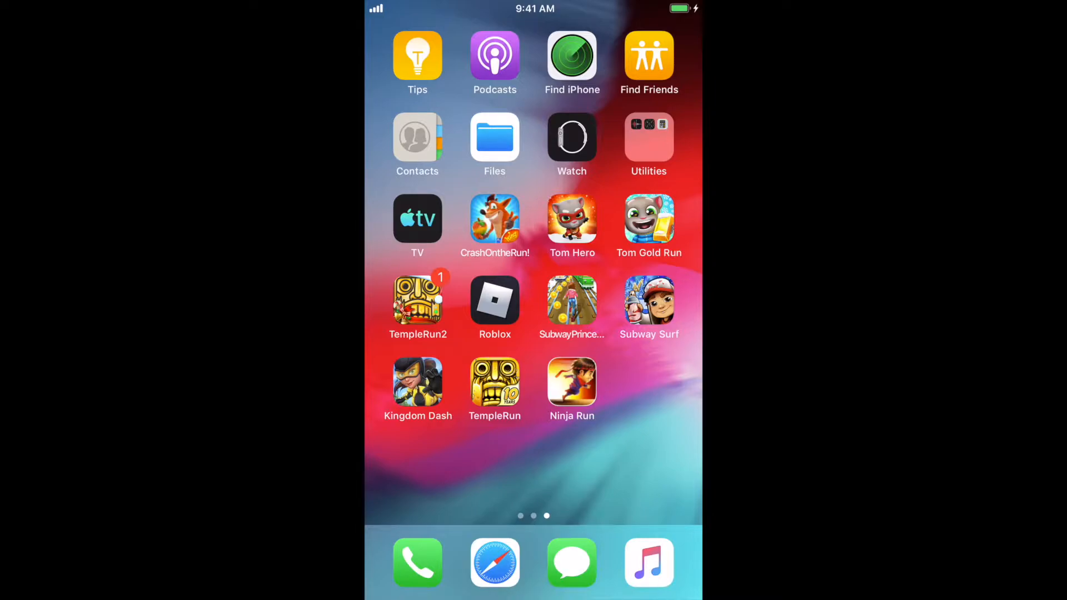
# Tap the Kingdom Dash app icon on the iPhone home screen to start the game.
pyautogui.click(418, 379)
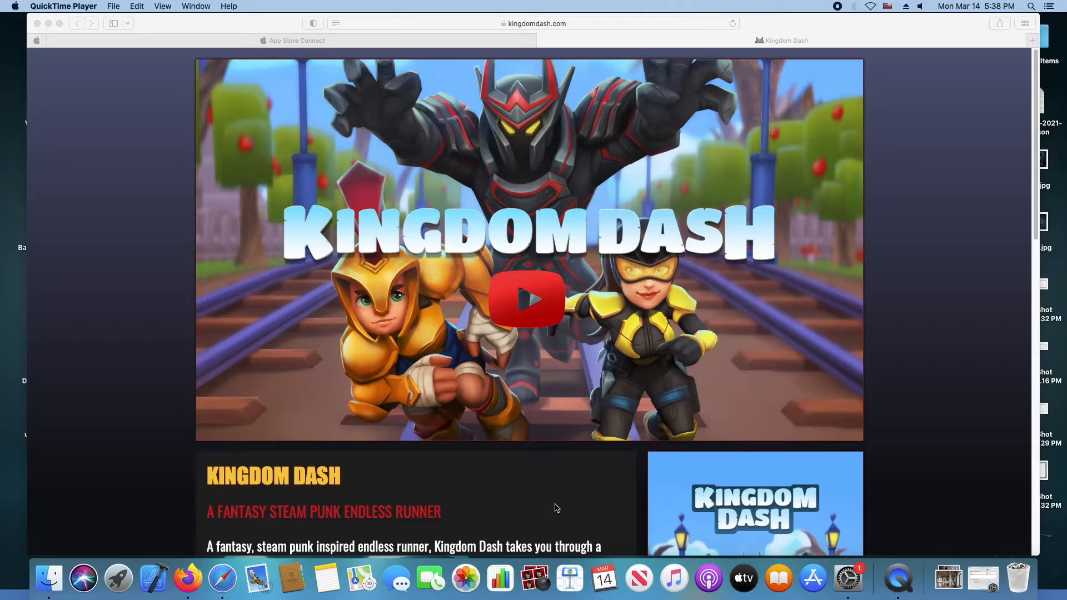
pyautogui.moveTo(552, 504)
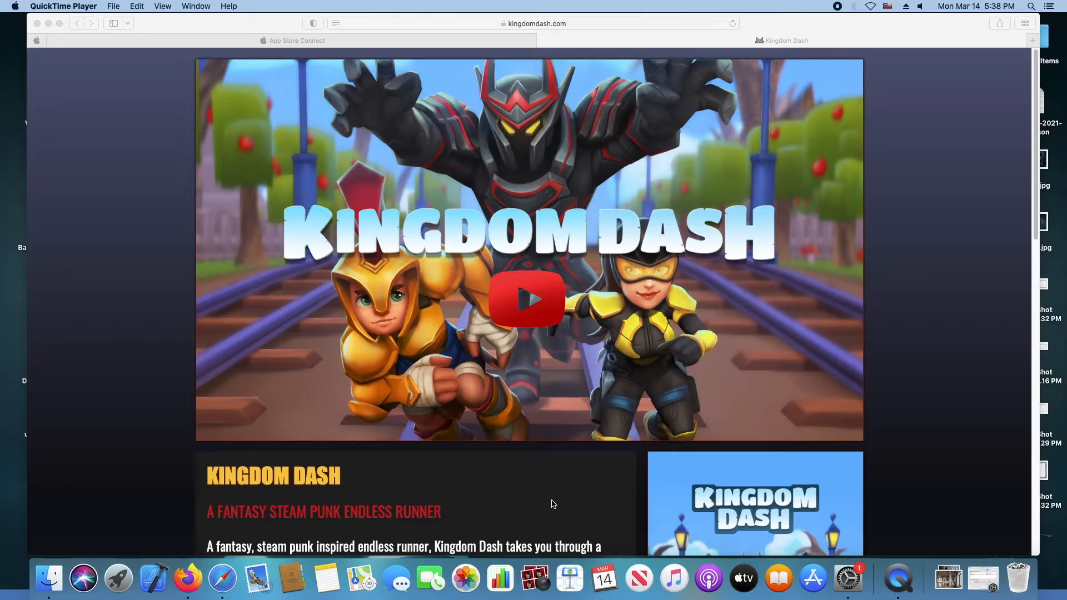
# Scroll kingdomdash.com to the description, App Store and Google Play badges, and screenshots.
pyautogui.scroll(-3)
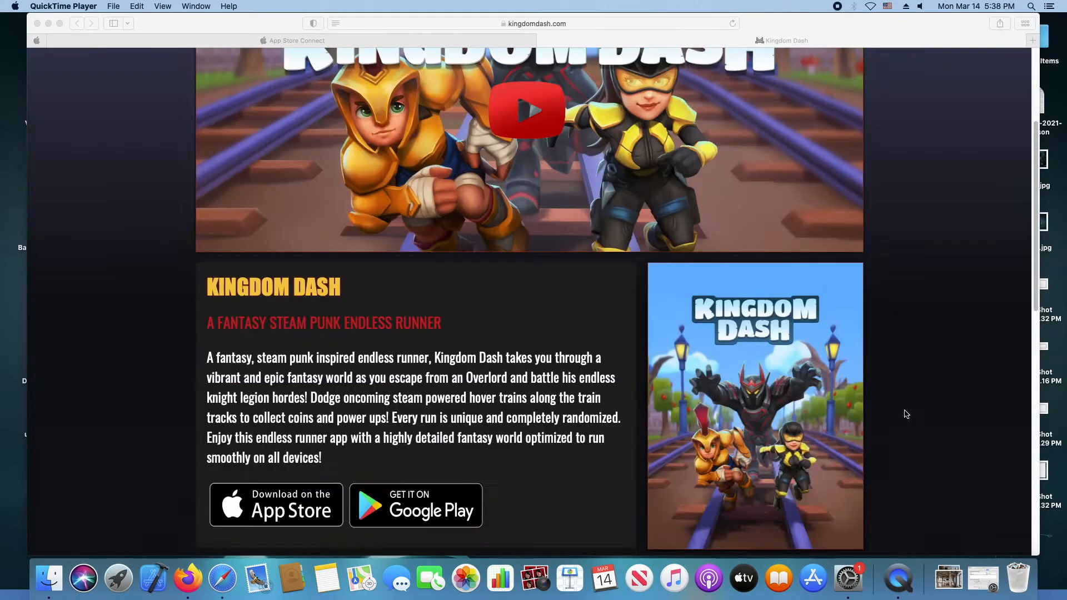
pyautogui.scroll(-3)
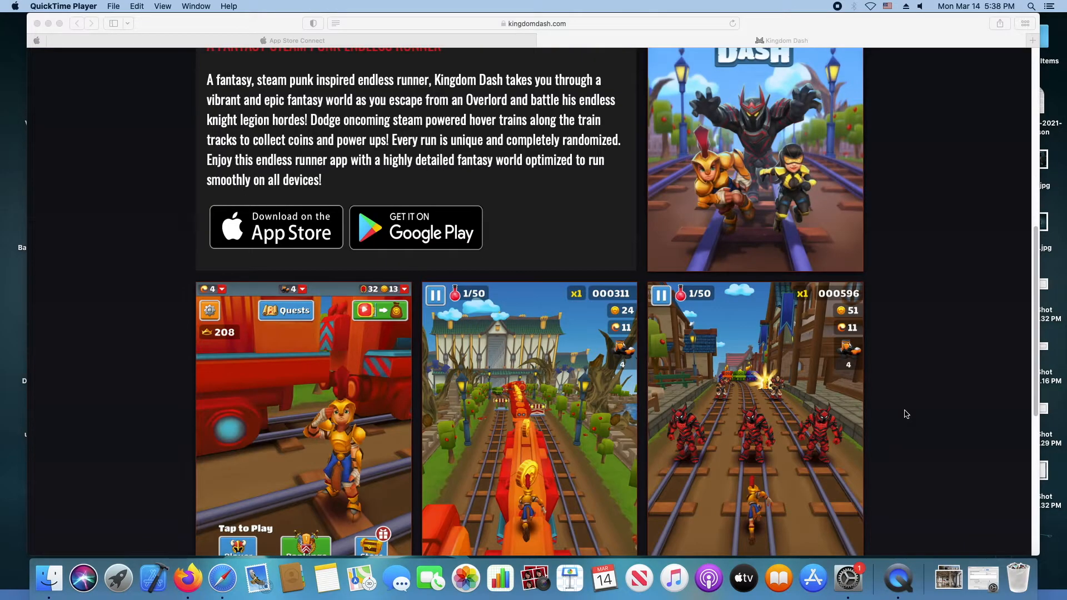
pyautogui.scroll(-3)
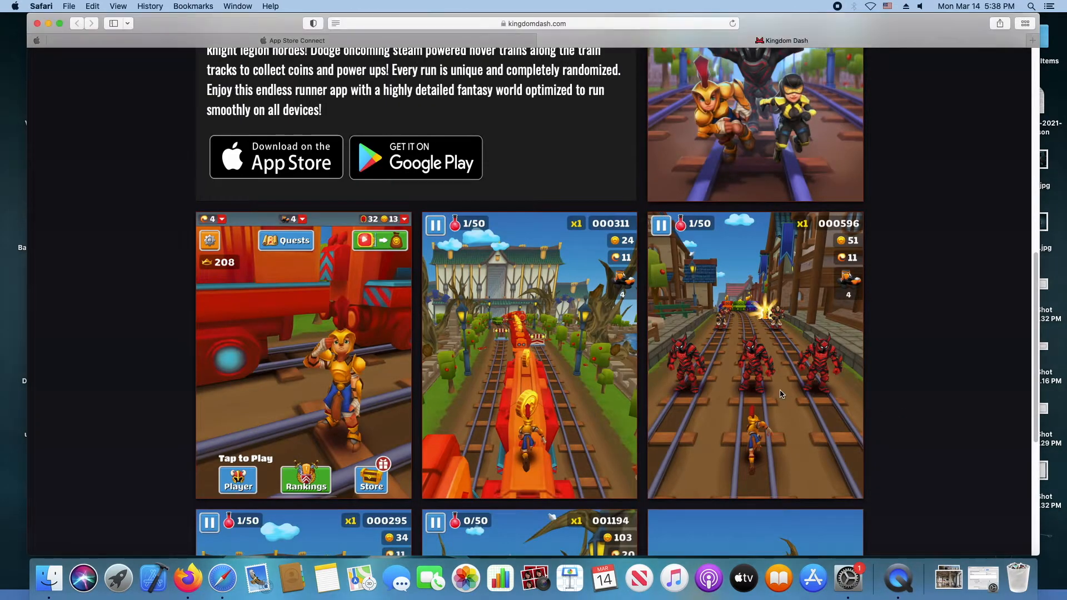
pyautogui.click(754, 354)
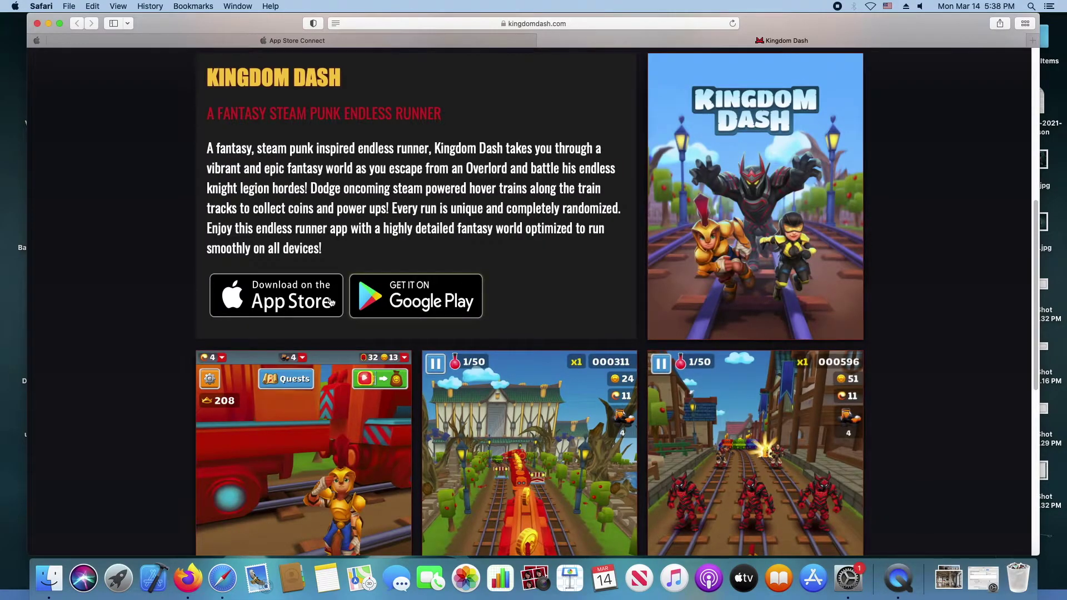
pyautogui.moveTo(500, 293)
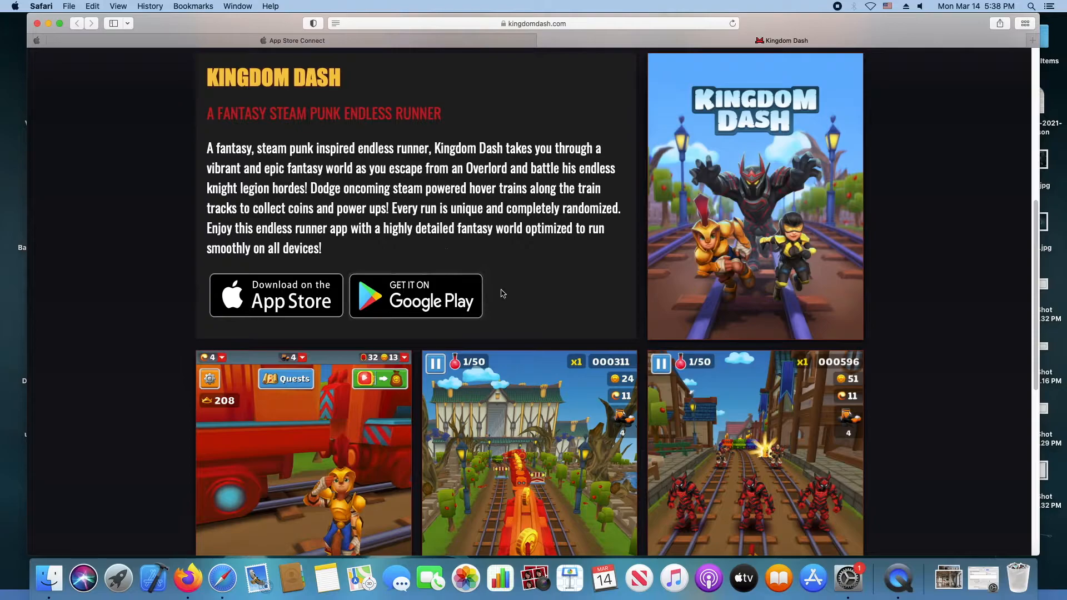
# Play the Kingdom Dash Game Play Trailer for a few seconds, then pause it.
pyautogui.scroll(3)
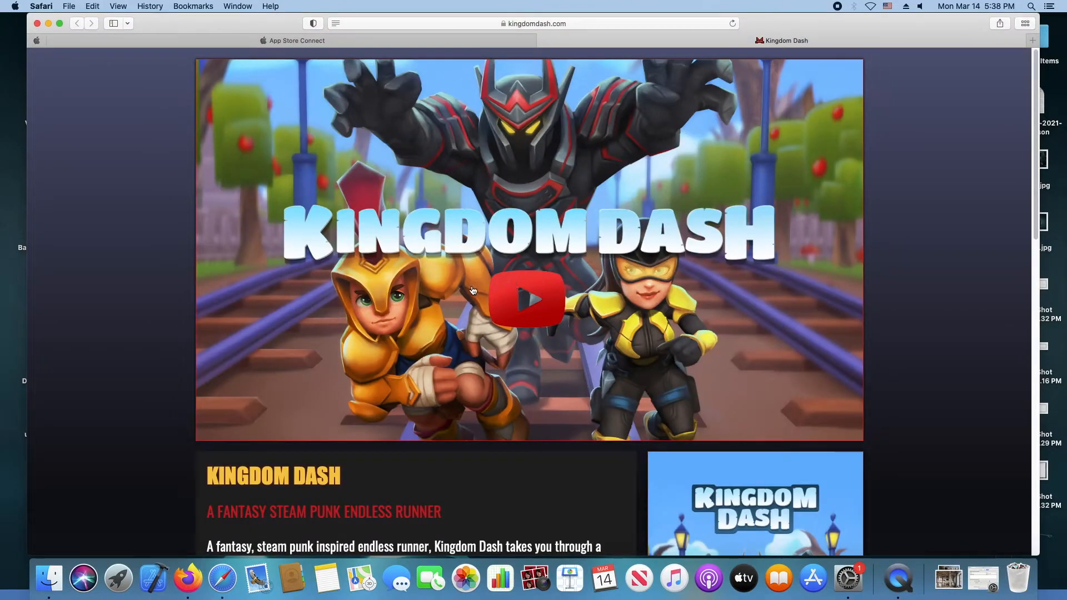
pyautogui.click(528, 300)
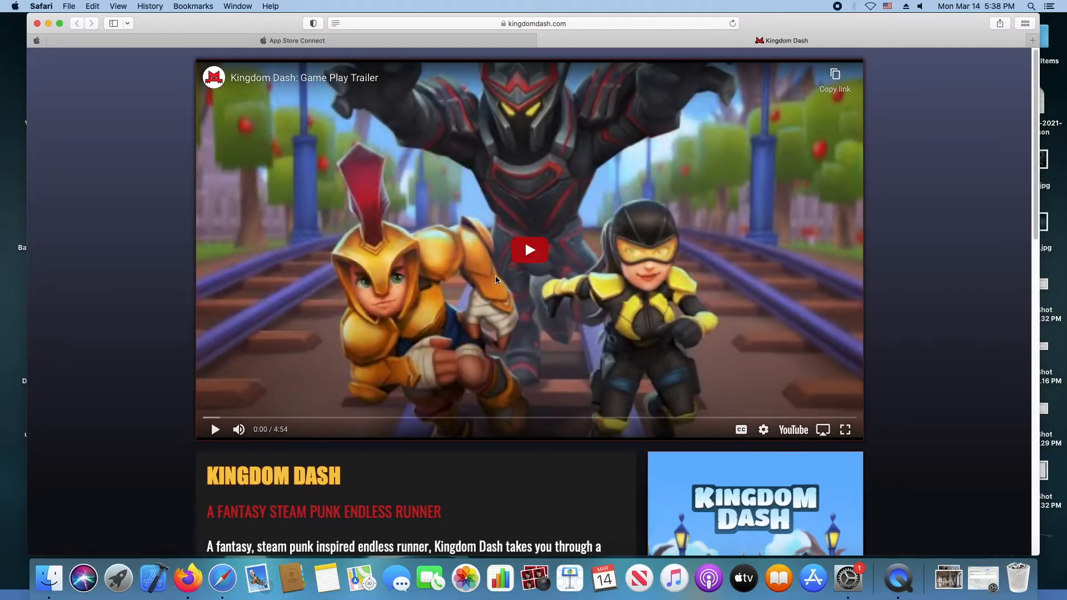
pyautogui.click(529, 249)
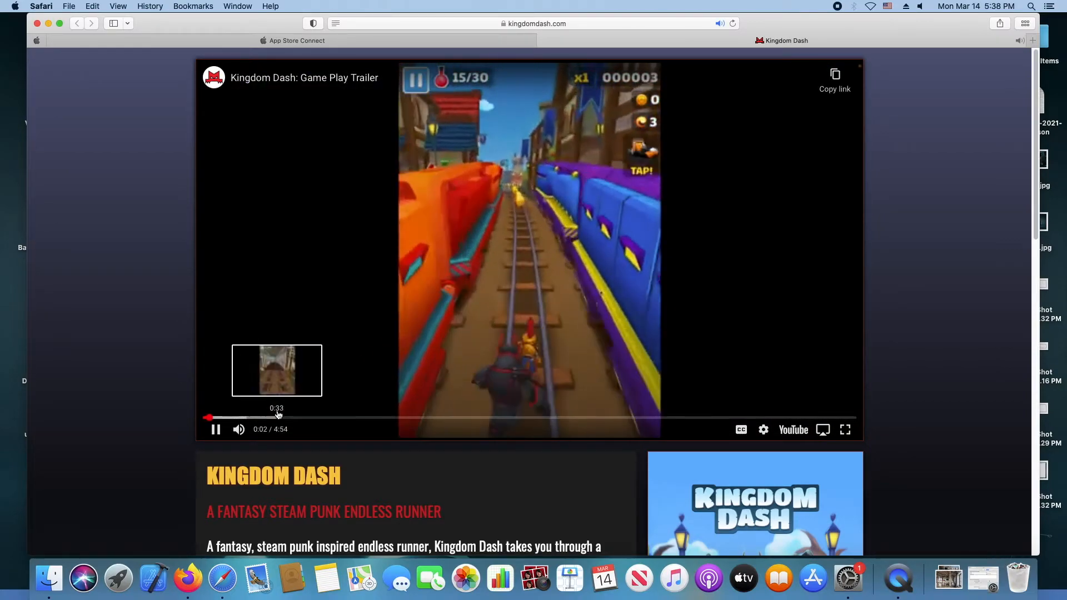
pyautogui.click(215, 429)
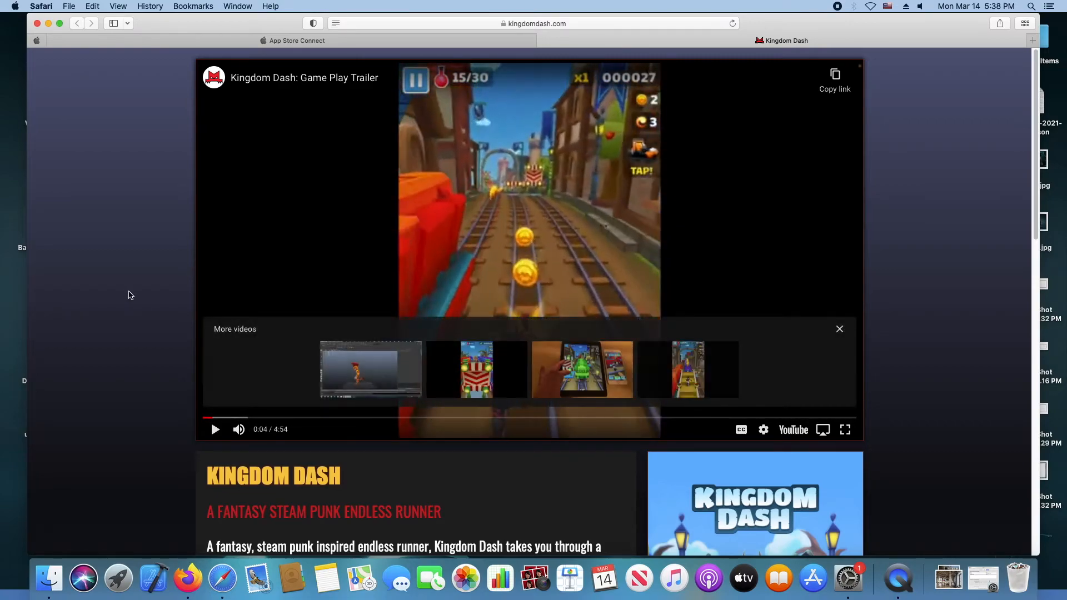
# Scroll through the gameplay screenshot gallery to the footer and back up.
pyautogui.click(733, 23)
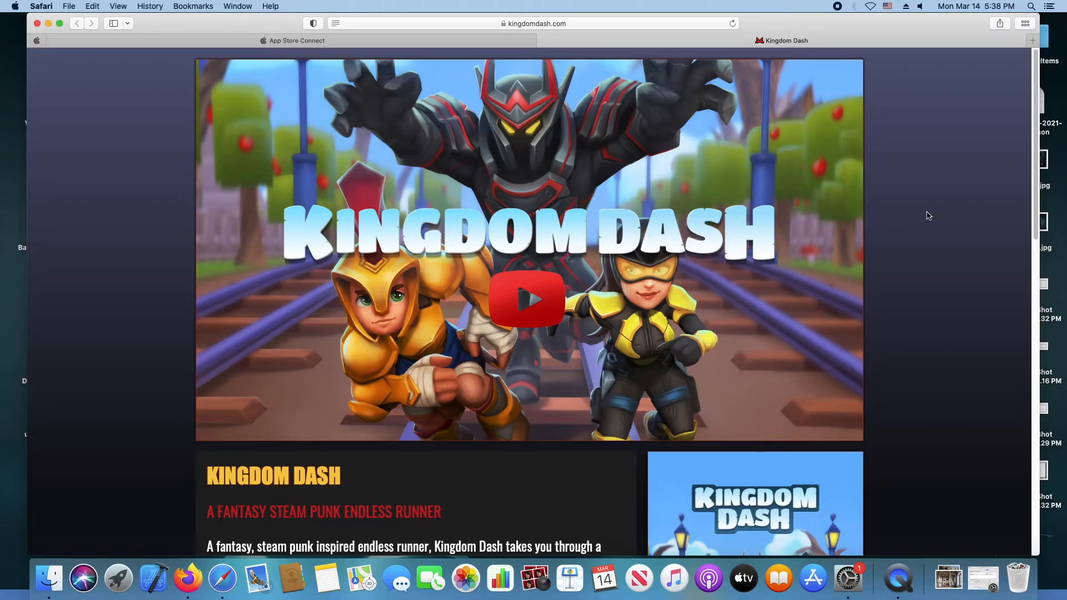
pyautogui.moveTo(969, 239)
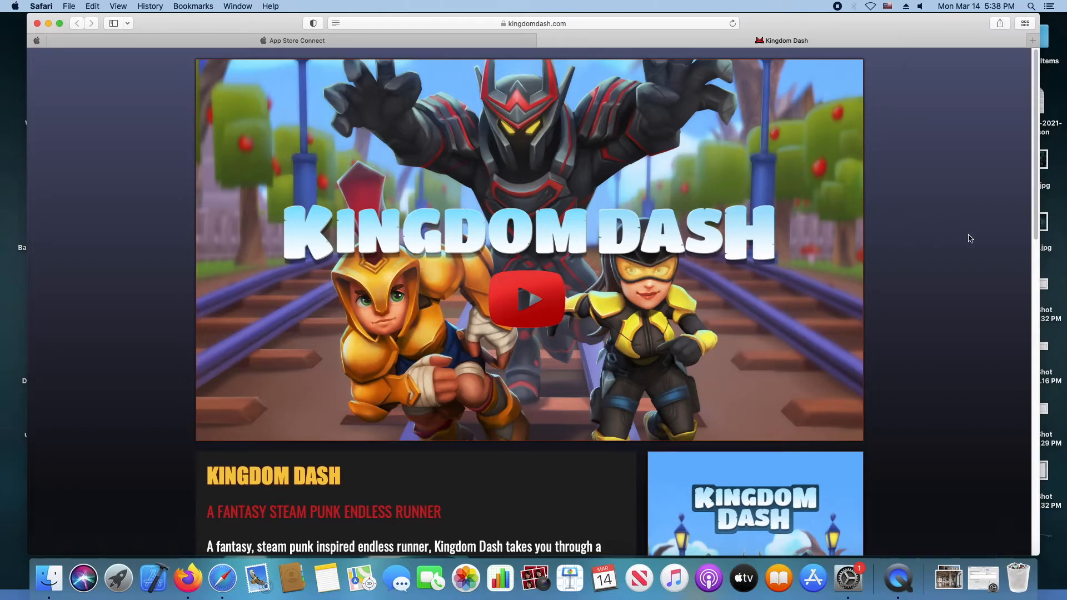
pyautogui.scroll(-3)
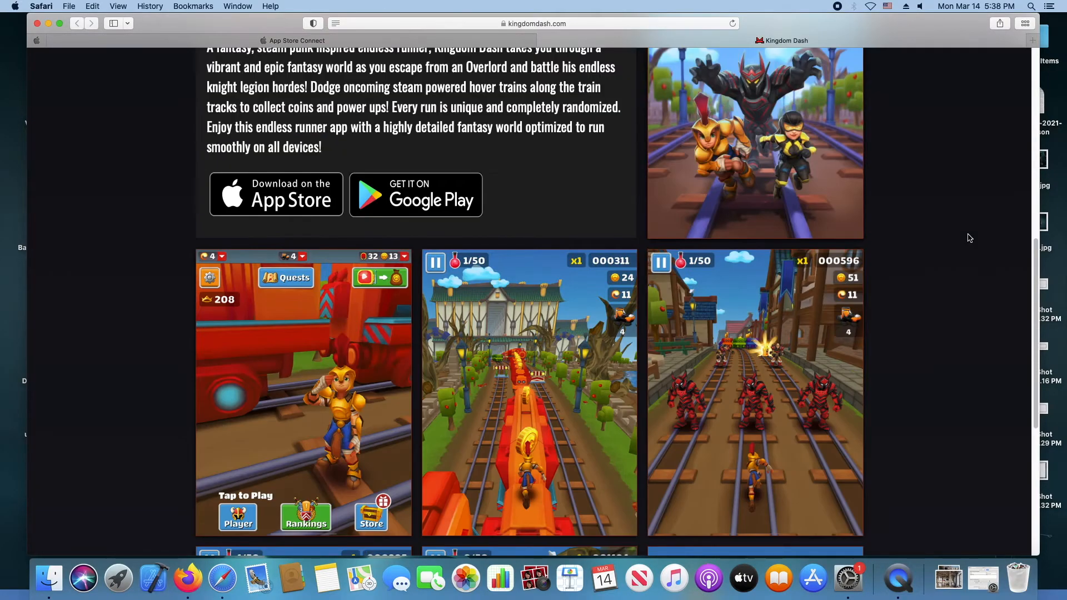
pyautogui.scroll(-3)
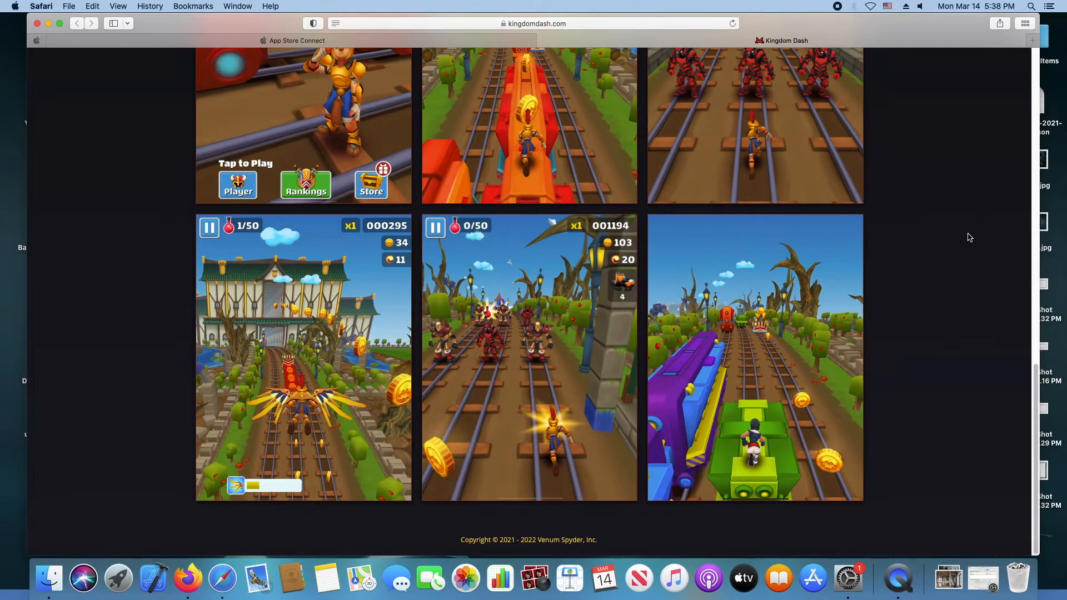
pyautogui.scroll(3)
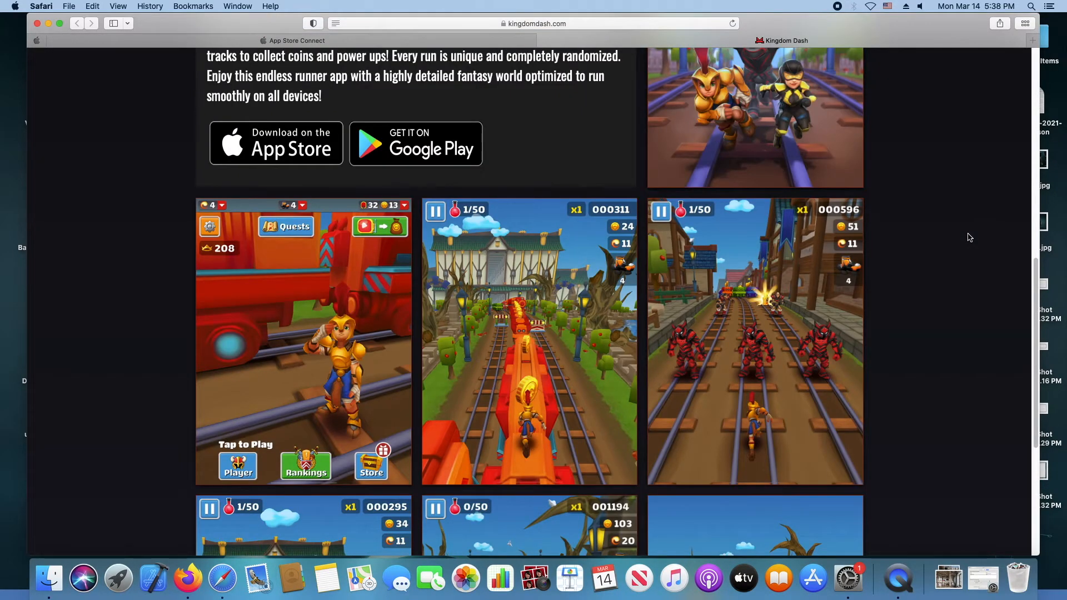